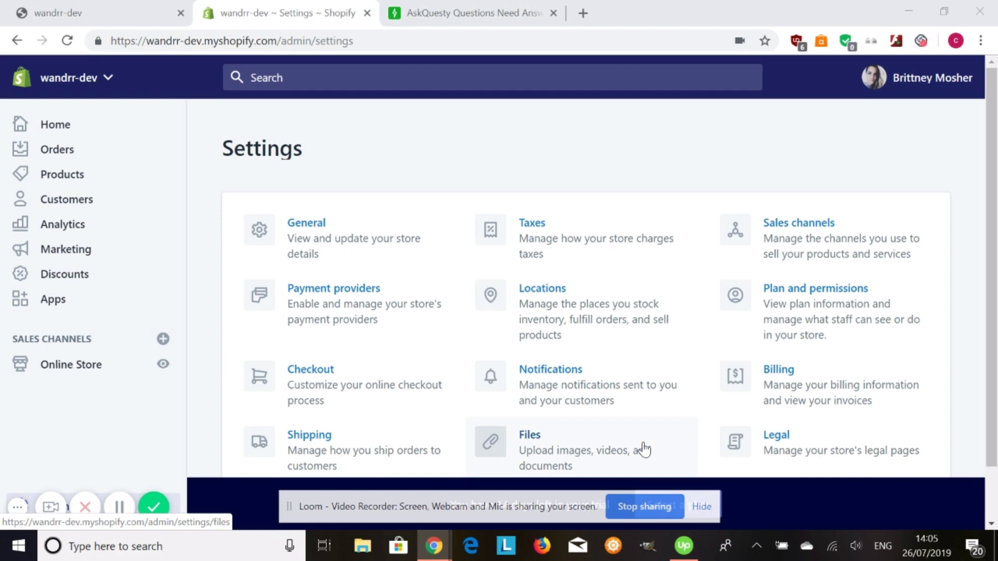
mouse_move(500, 283)
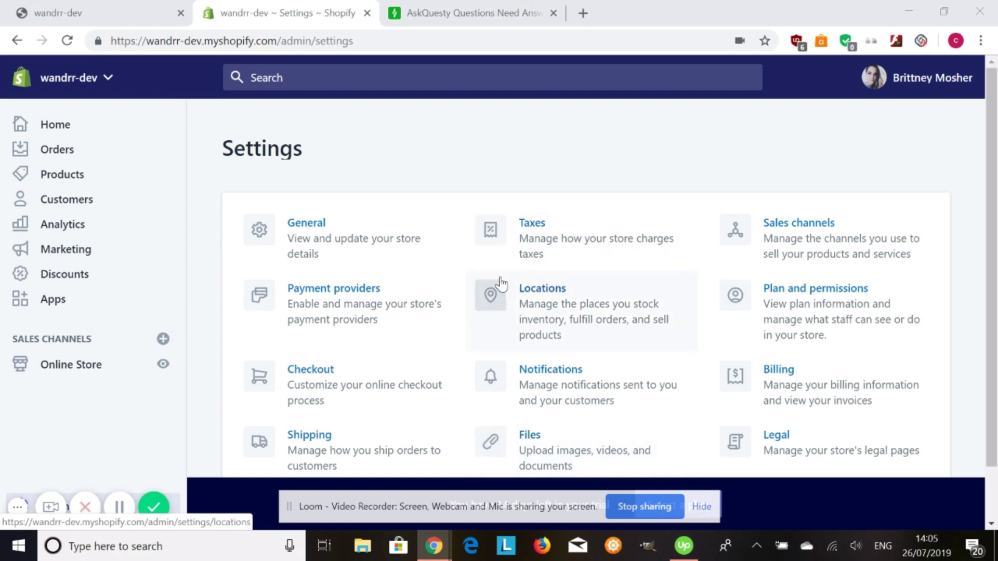
mouse_move(303, 276)
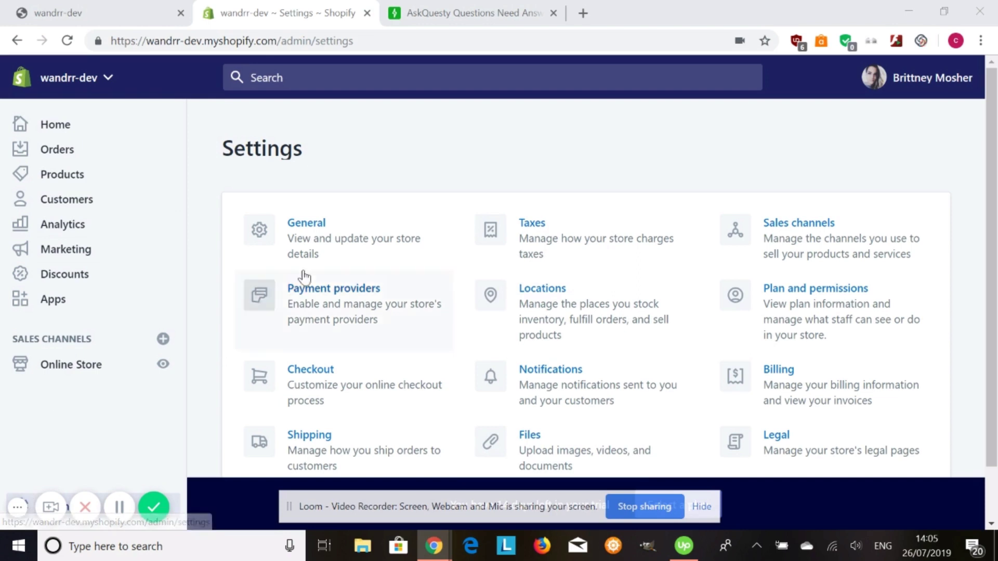
mouse_move(336, 314)
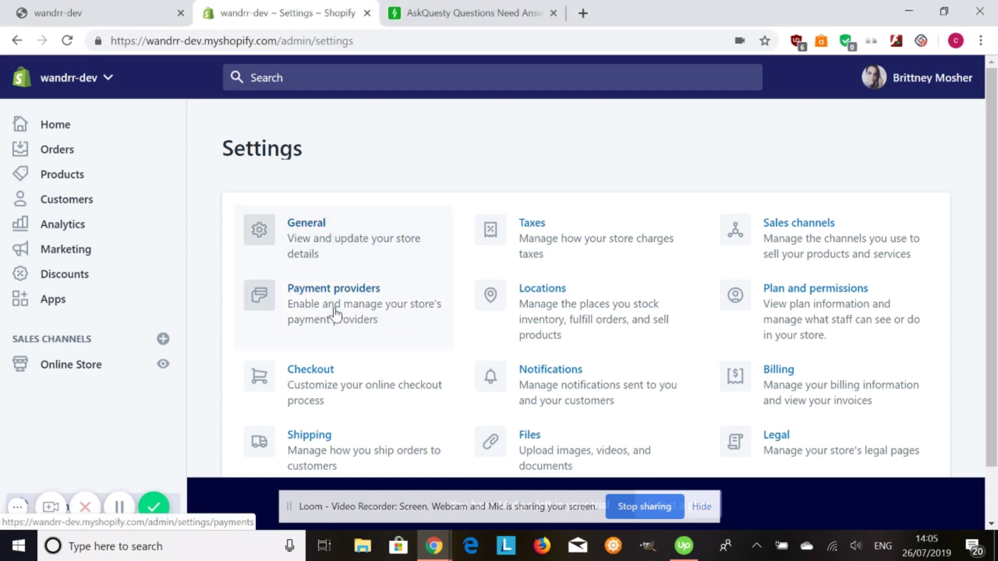
Go to the store's Payment providers settings from the Settings page.
left_click(334, 288)
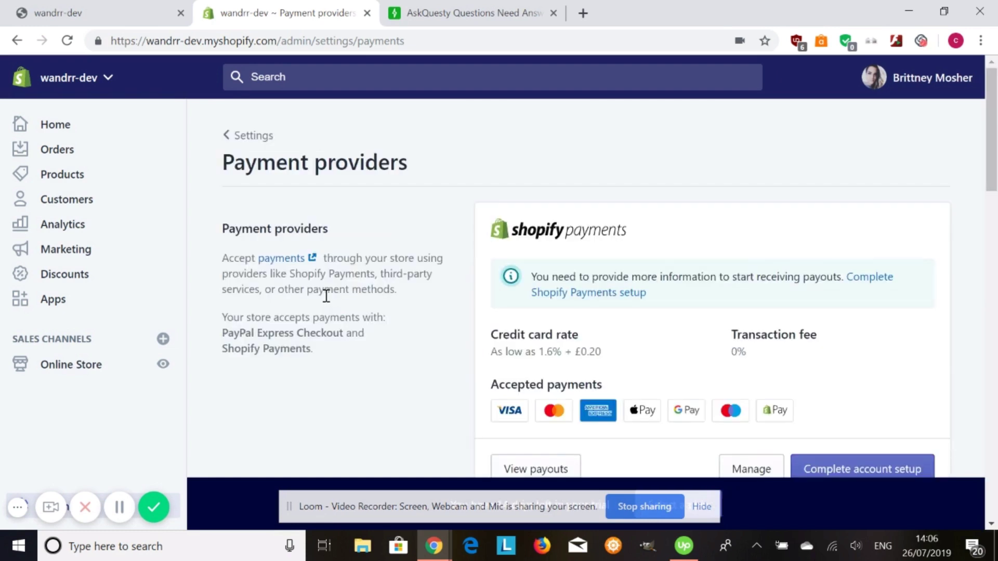
mouse_move(640, 253)
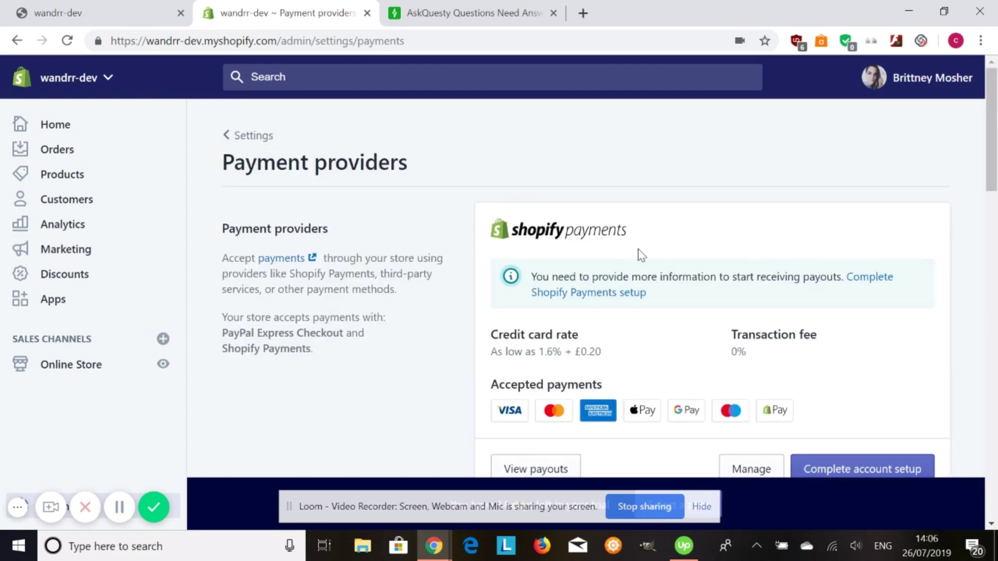
Scroll past the payment providers and choose to add a third-party provider.
scroll("down", 3)
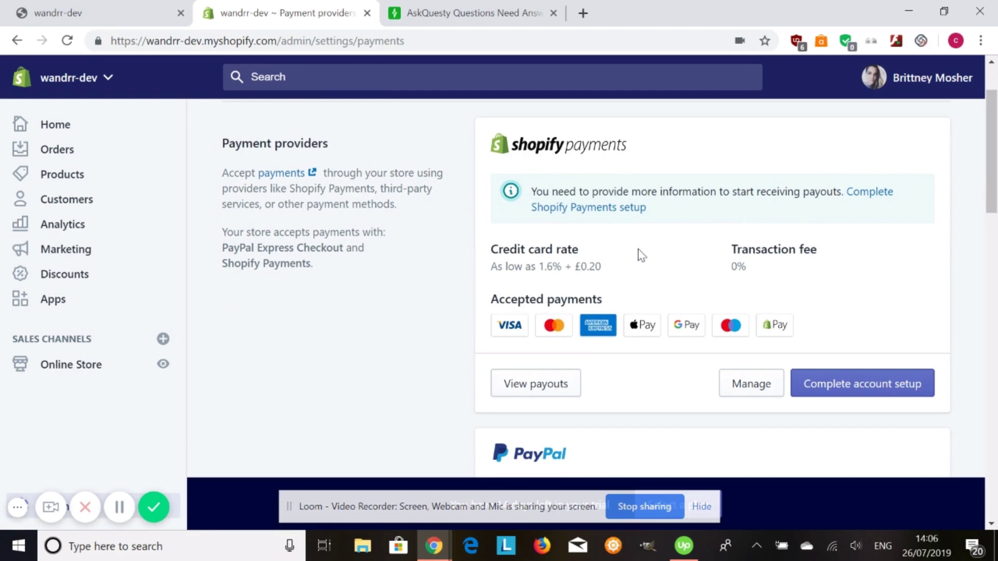
scroll("down", 3)
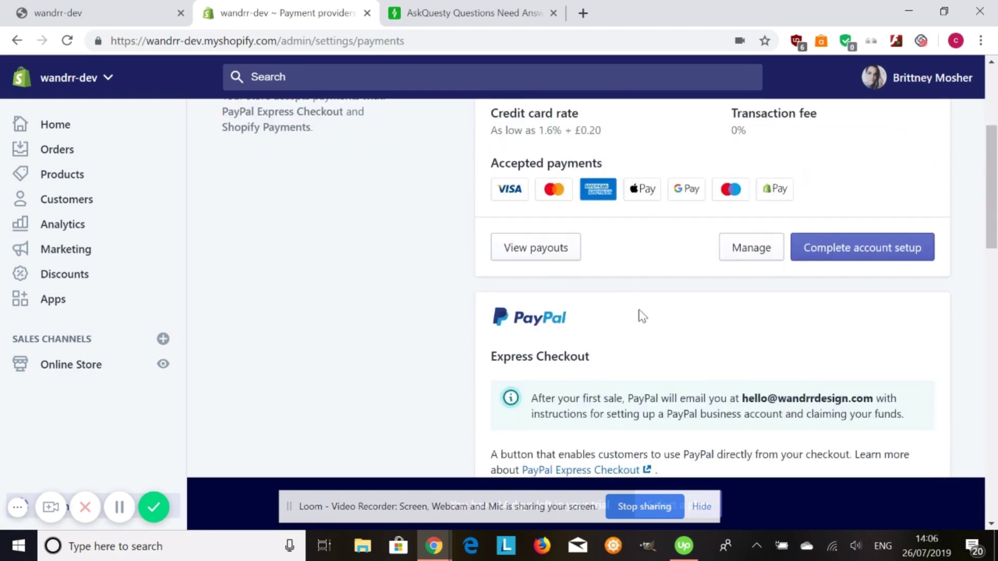
scroll("down", 3)
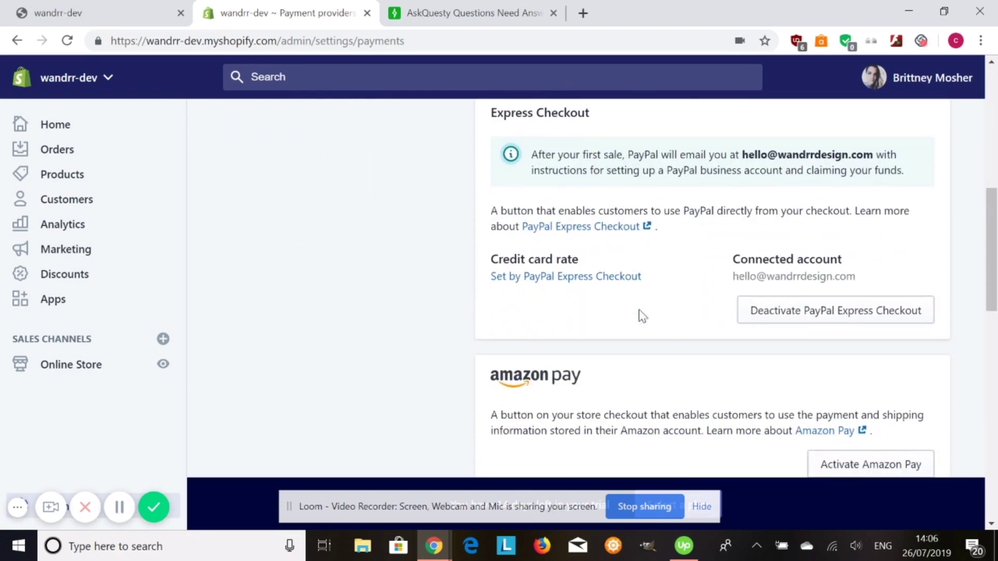
scroll("down", 3)
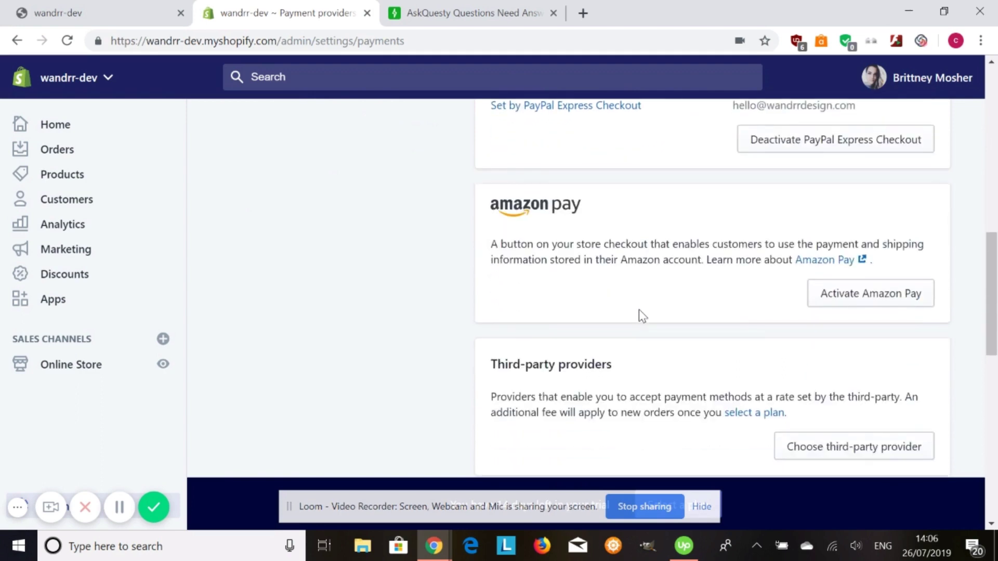
scroll("down", 3)
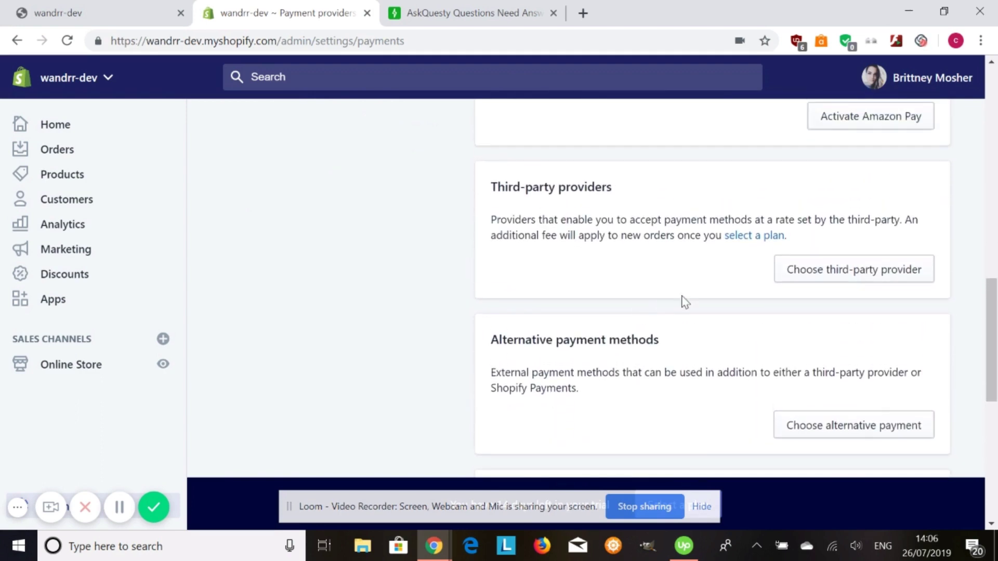
mouse_move(655, 227)
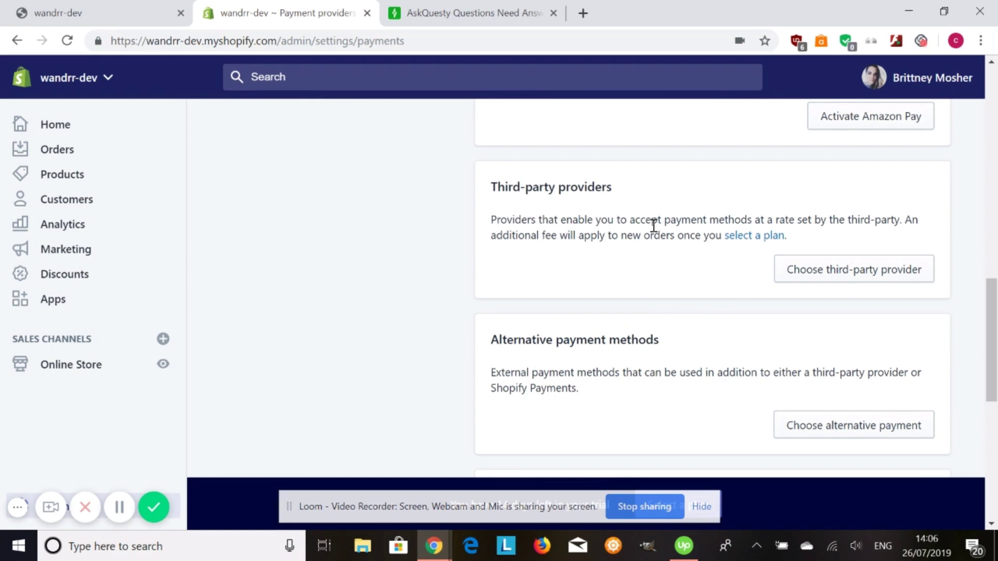
left_click(854, 269)
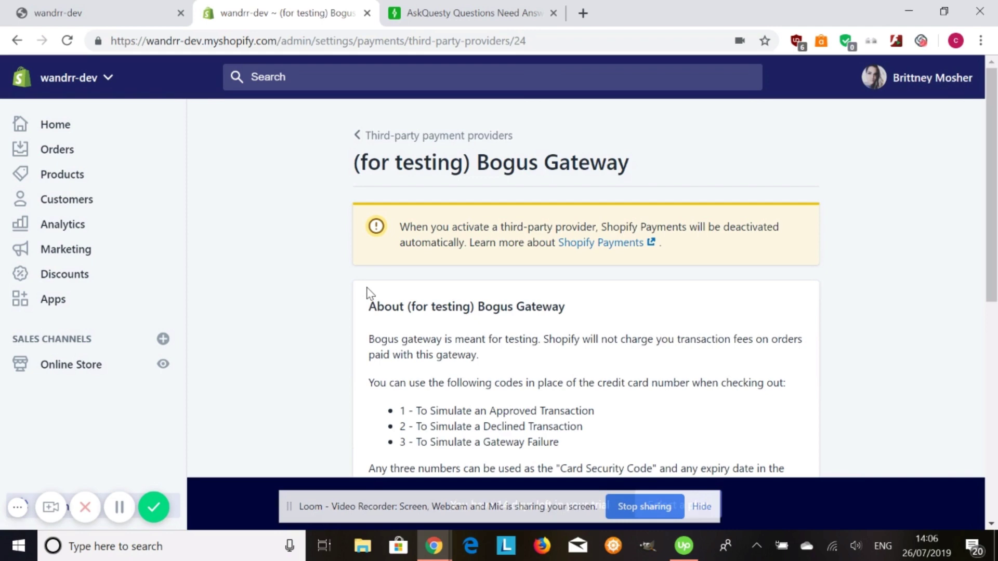
Read the Bogus Gateway page's notes on test security codes and expiry dates.
scroll("down", 3)
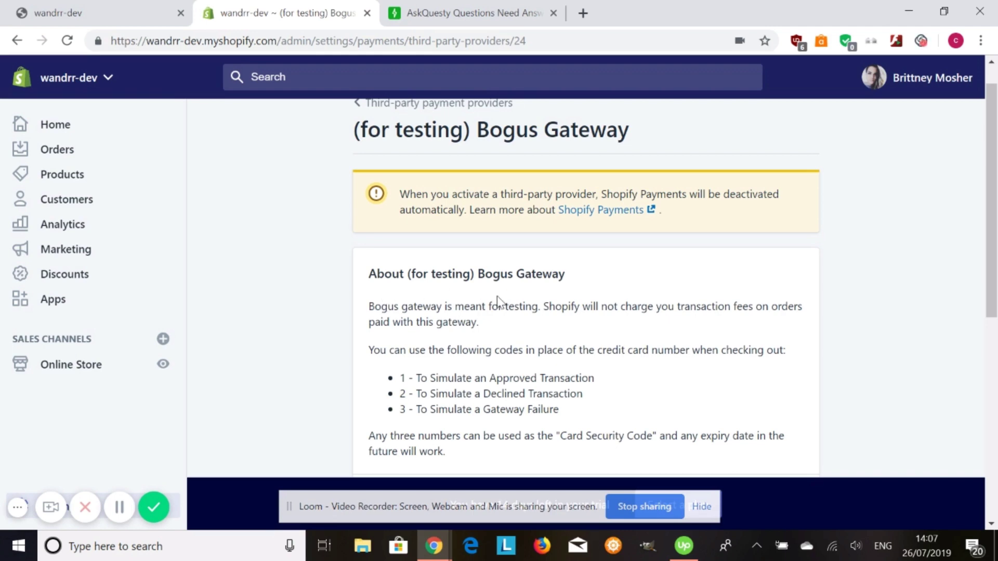
Review the Bogus Gateway test codes and accepted payment details.
scroll("down", 3)
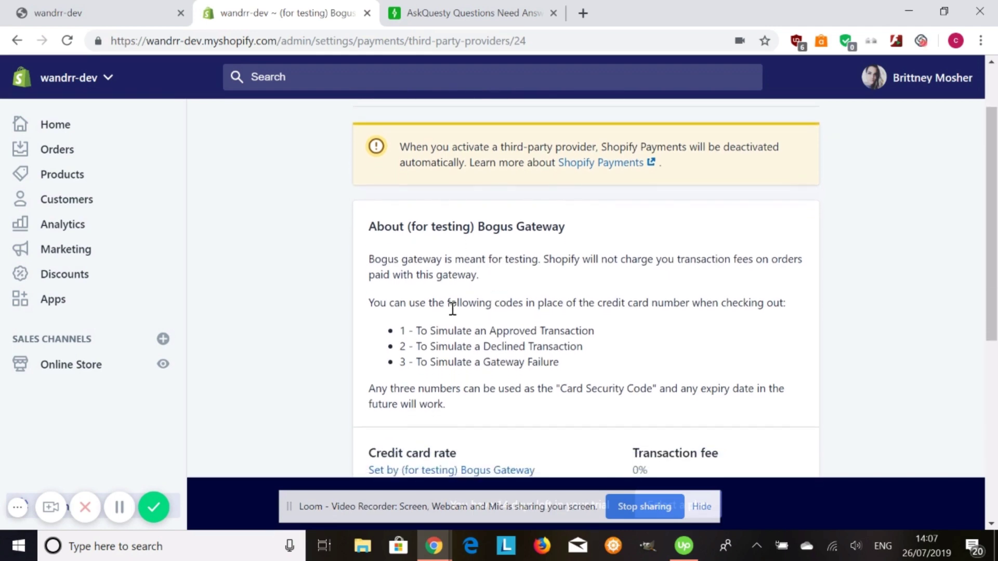
scroll("down", 3)
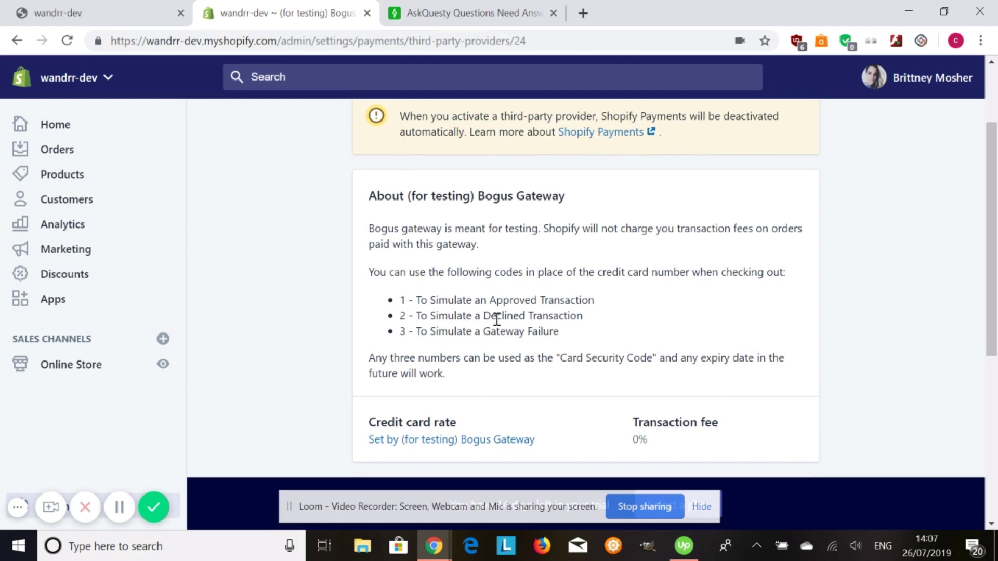
mouse_move(574, 339)
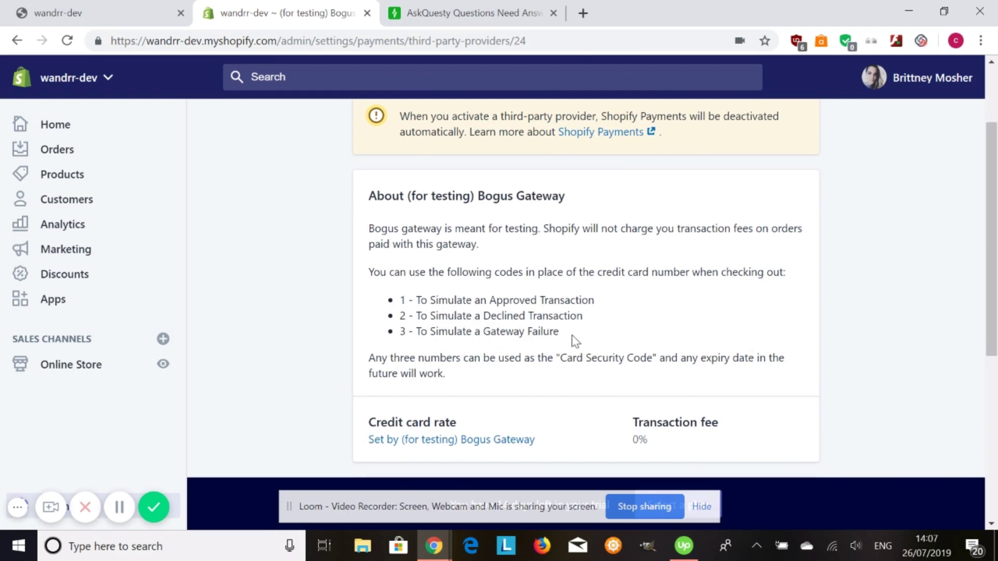
scroll("down", 3)
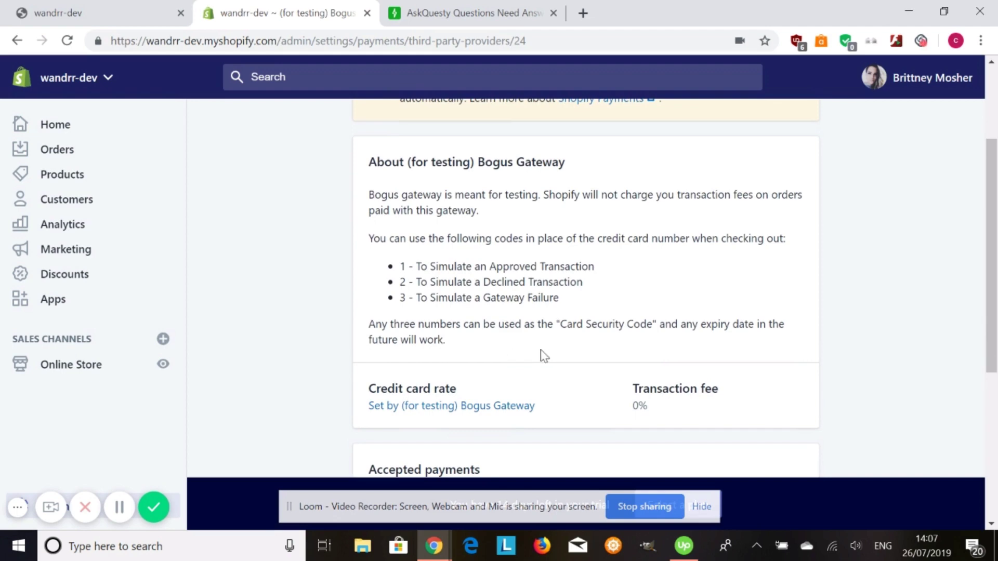
mouse_move(553, 354)
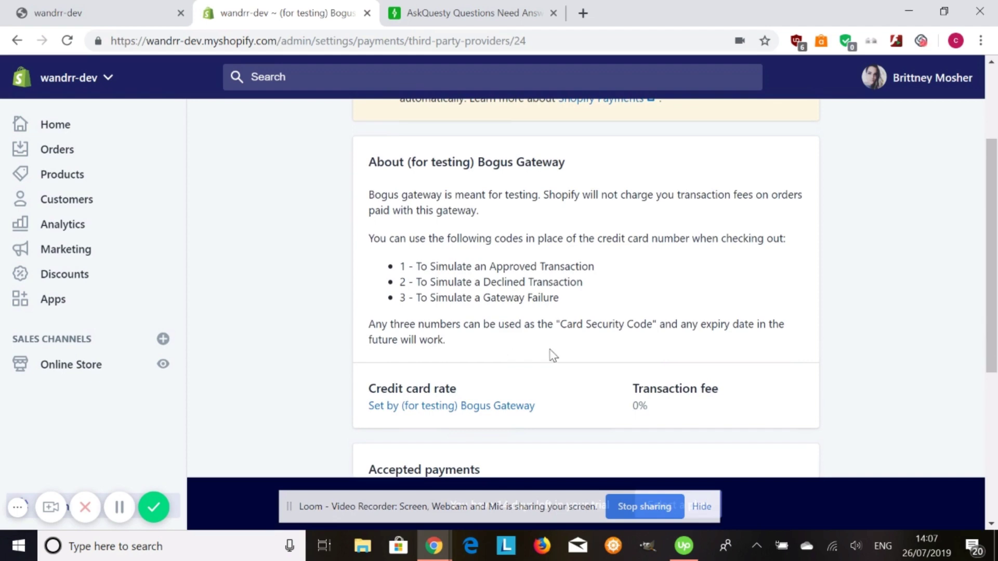
scroll("down", 3)
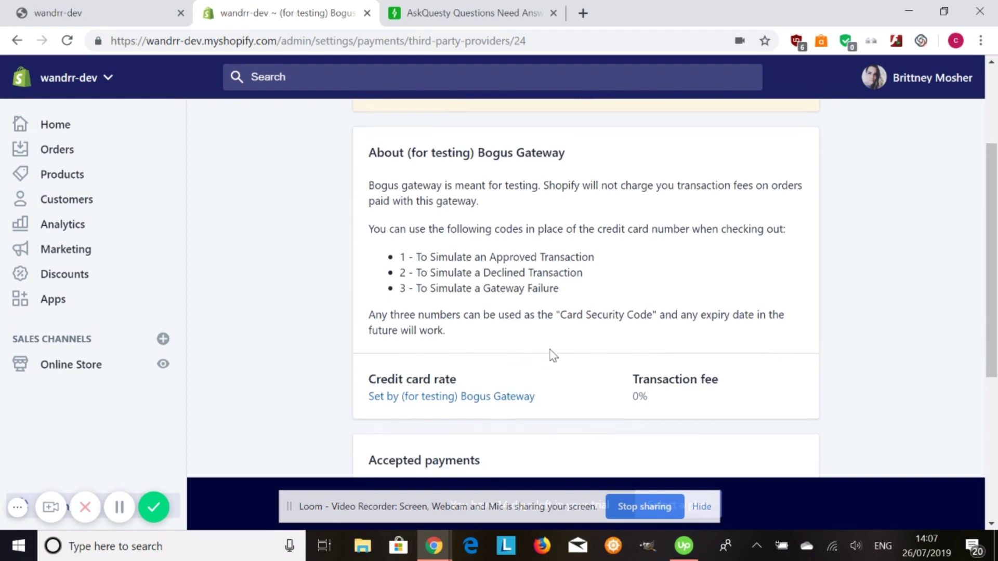
scroll("down", 3)
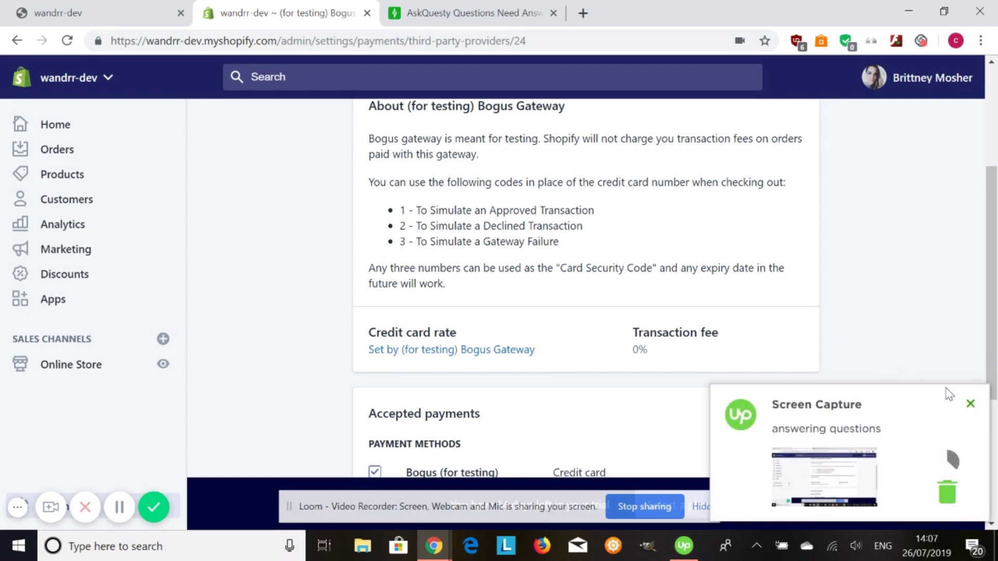
left_click(971, 403)
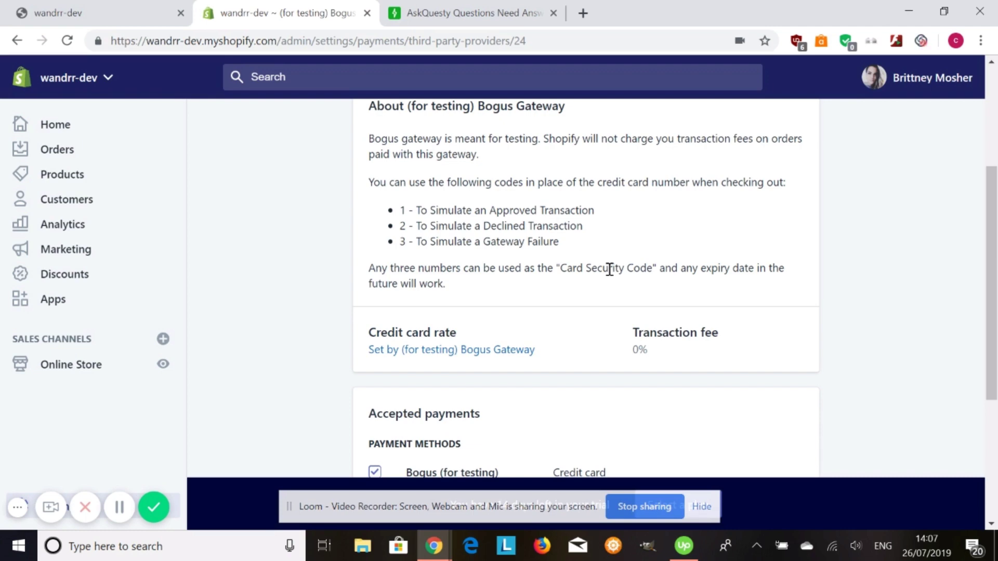
mouse_move(403, 213)
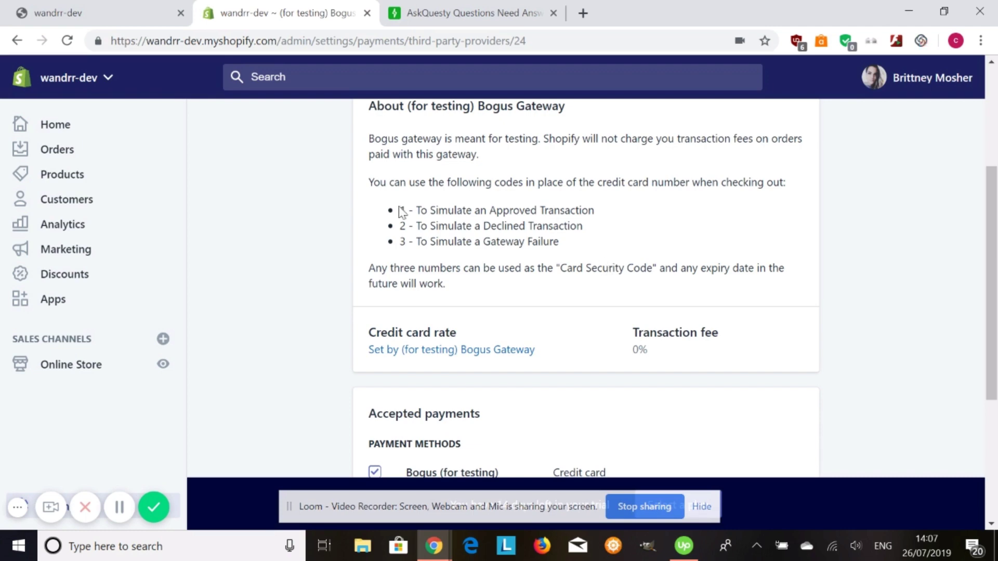
Go to the store's Orders page from the sidebar.
left_click(56, 149)
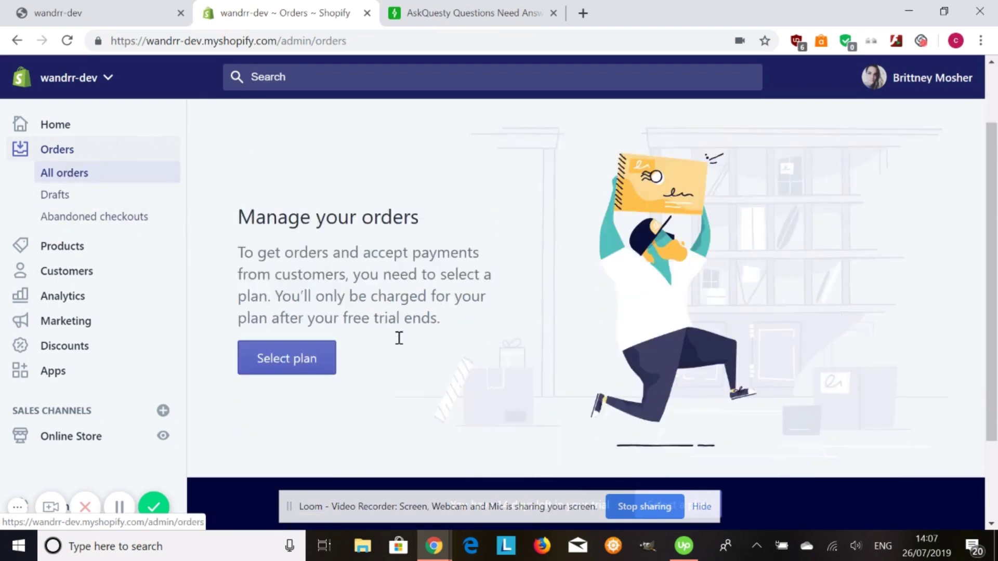
scroll("down", 3)
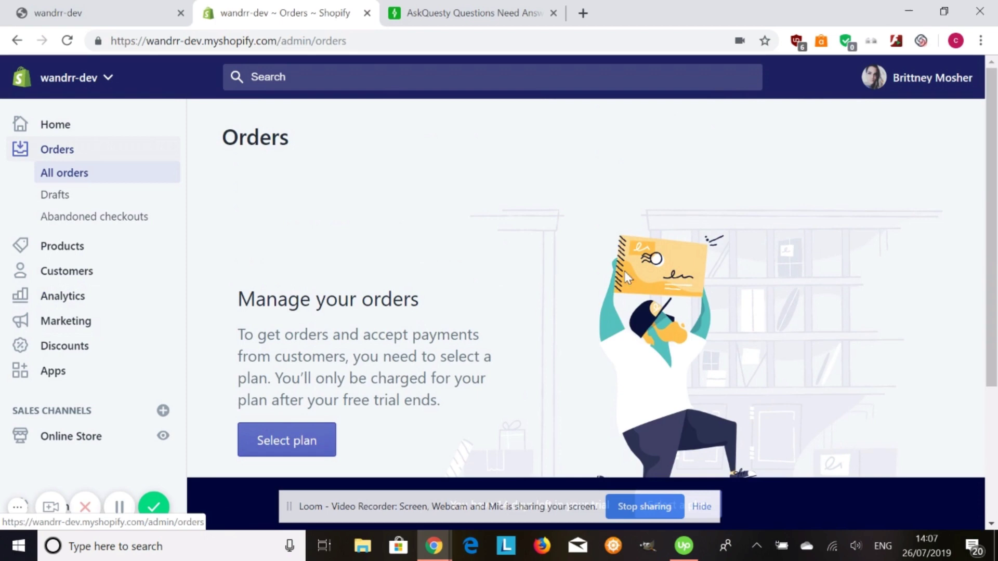
mouse_move(125, 324)
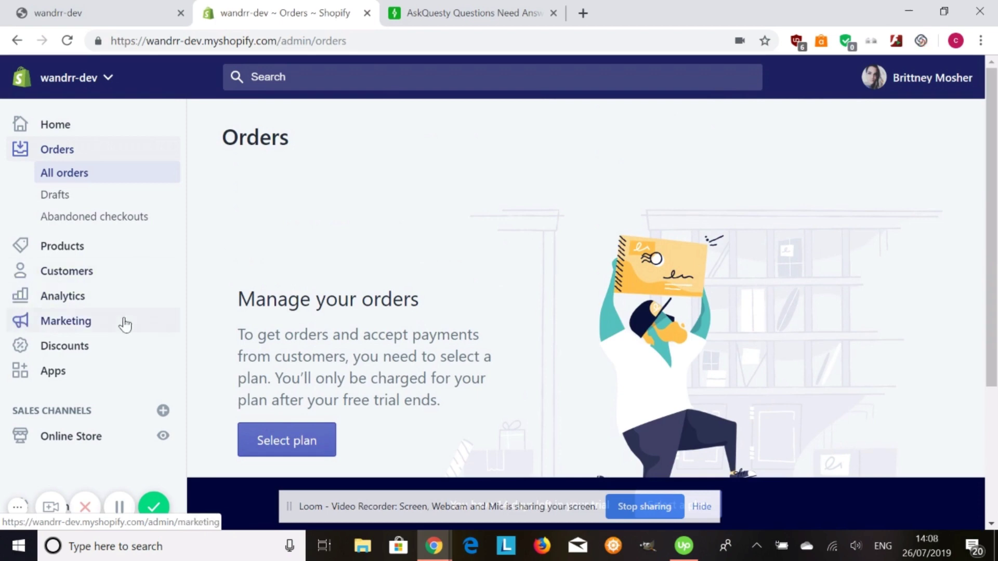